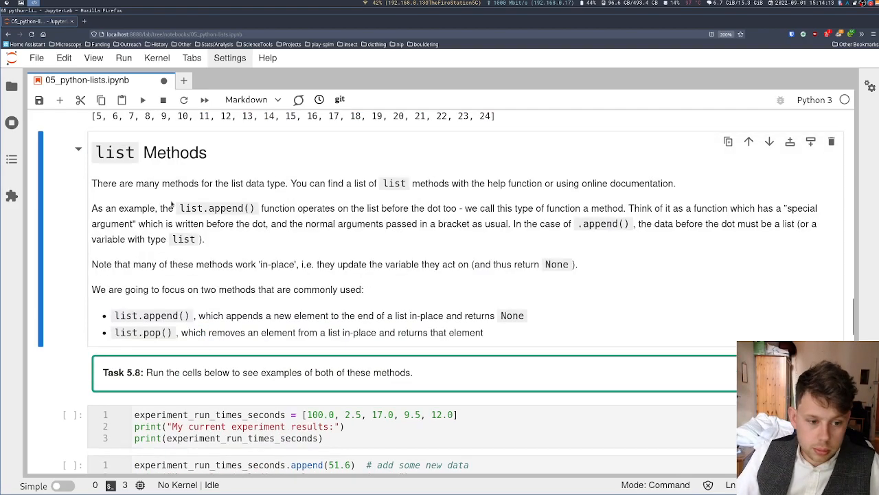
Highlight 'list' in the list.append() explanation and save the notebook.
double_click(228, 209)
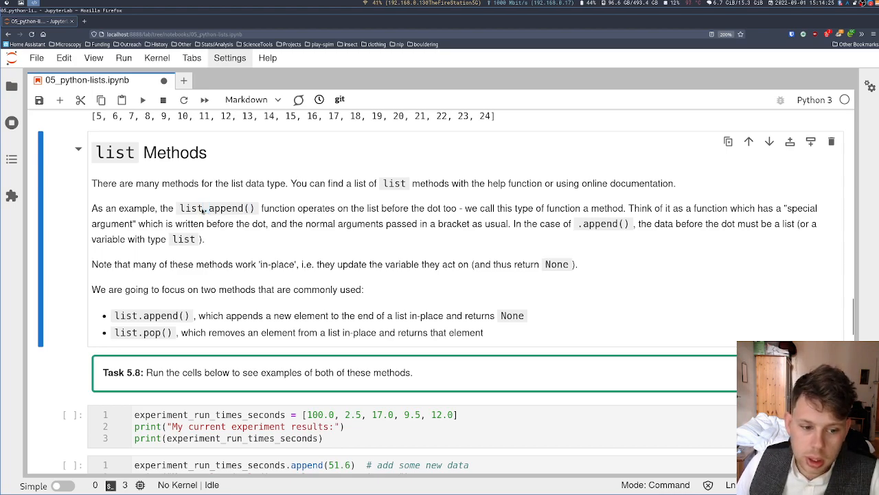
double_click(190, 209)
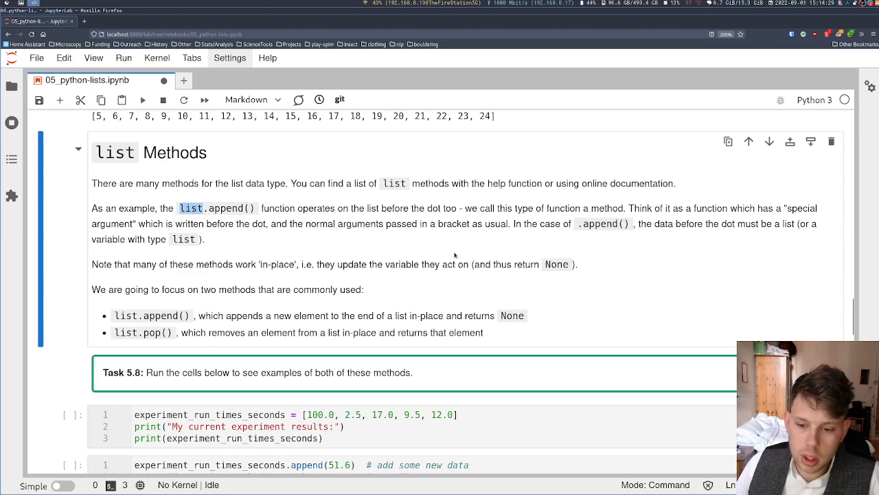
mouse_move(374, 312)
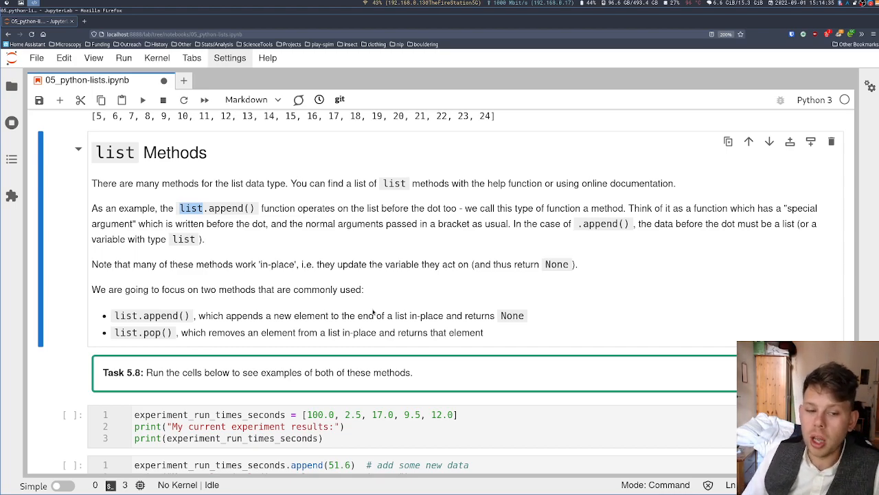
key(ctrl+s)
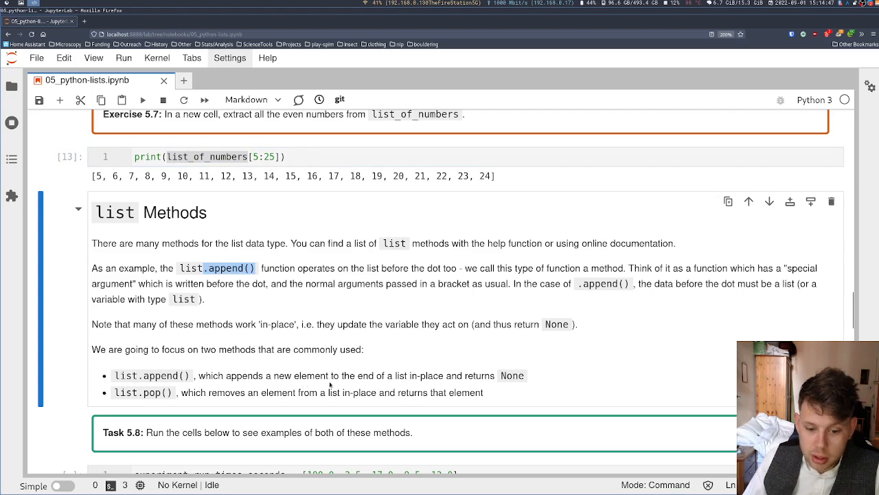
mouse_move(204, 274)
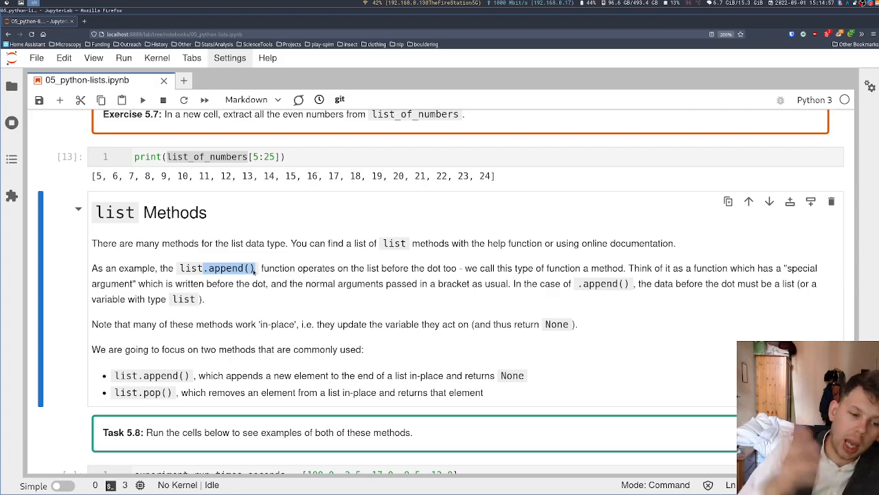
Run the Task 5.8 append example, adding 51.6 to the experiment times list.
scroll(up, 3)
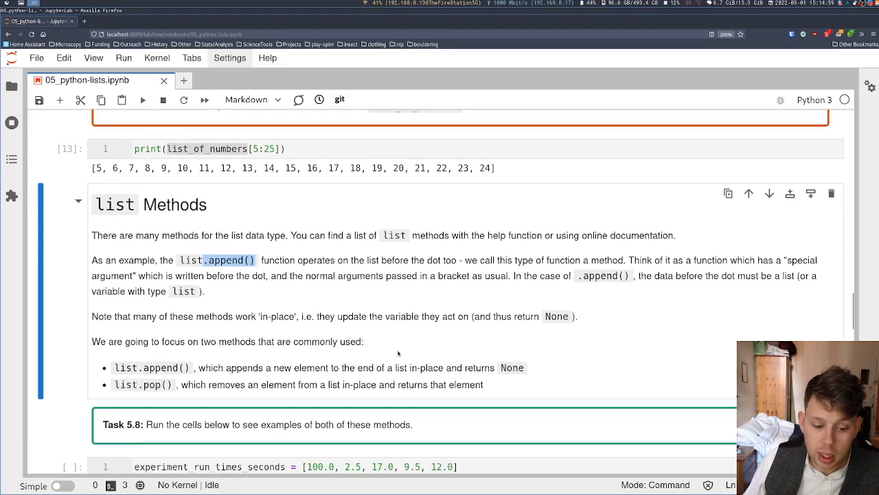
scroll(down, 3)
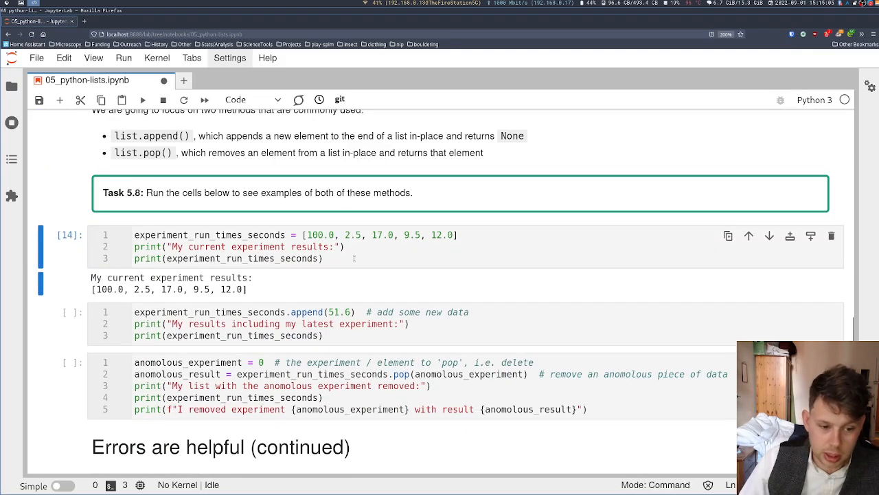
scroll(down, 3)
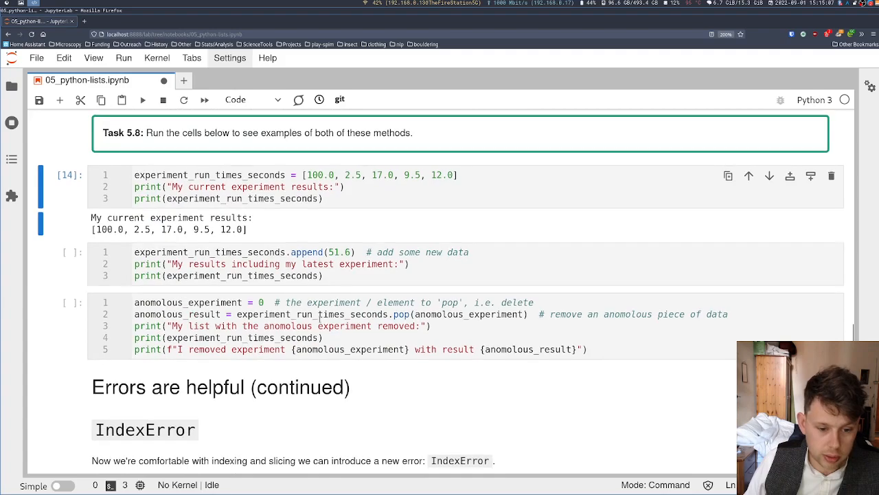
click(274, 263)
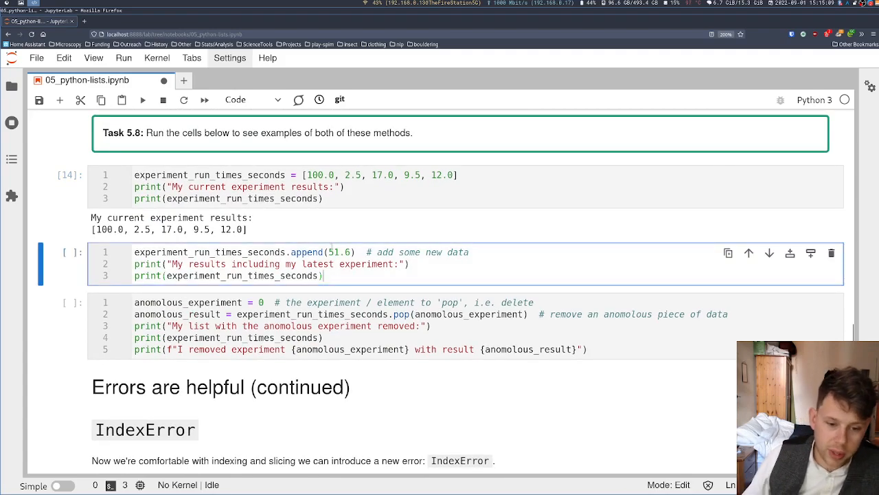
double_click(341, 252)
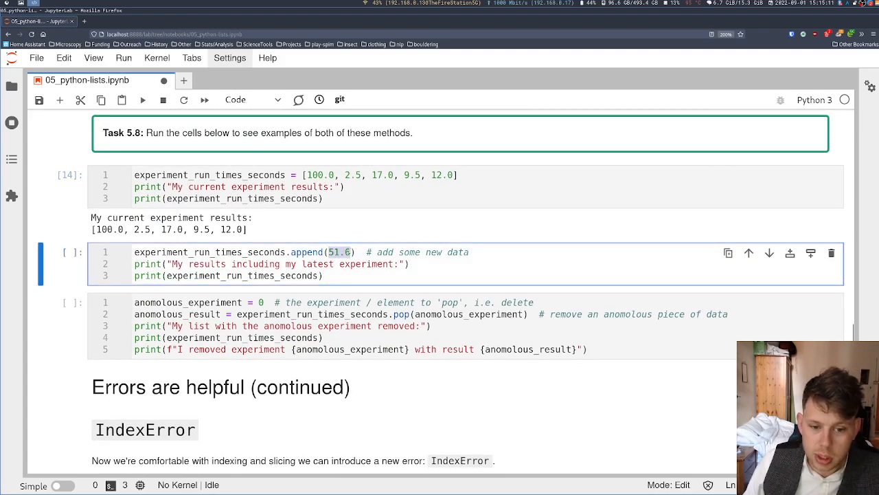
click(355, 274)
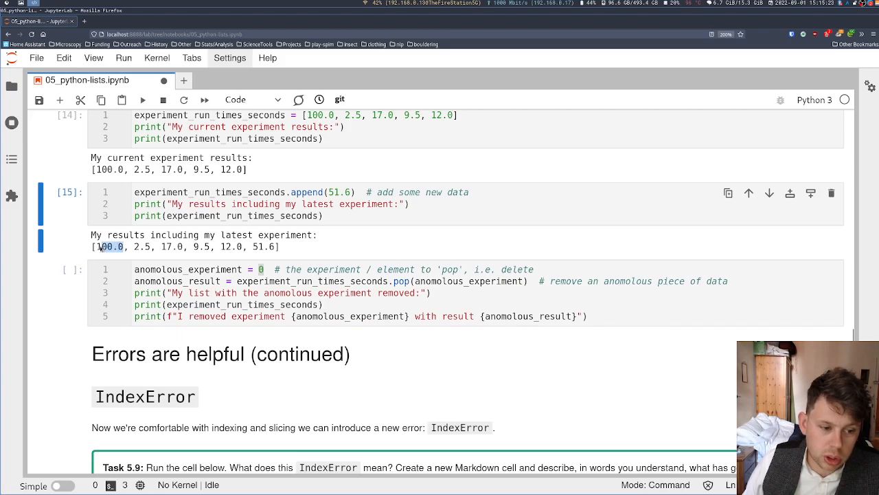
Run the pop example removing experiment 0 and highlight the removed value 100.0.
click(264, 269)
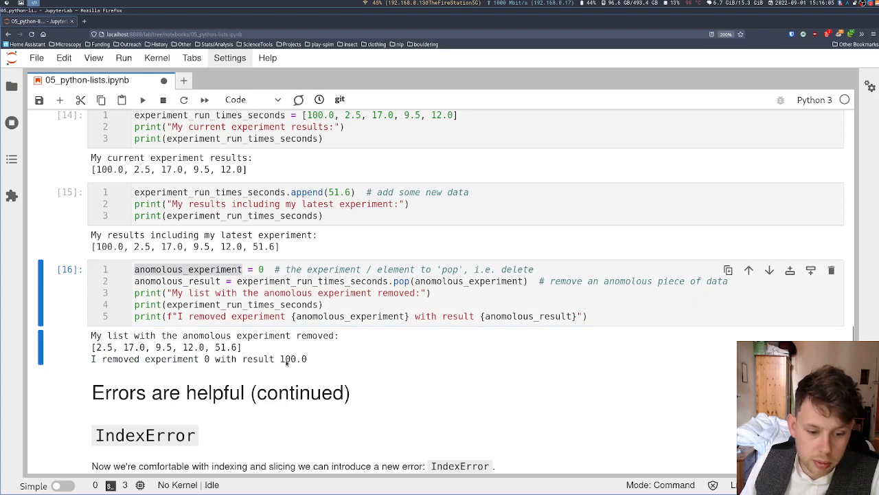
double_click(292, 359)
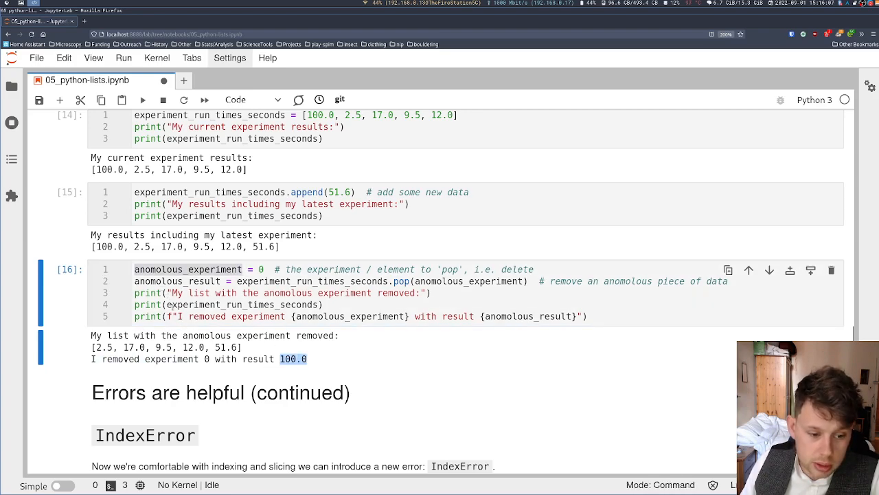